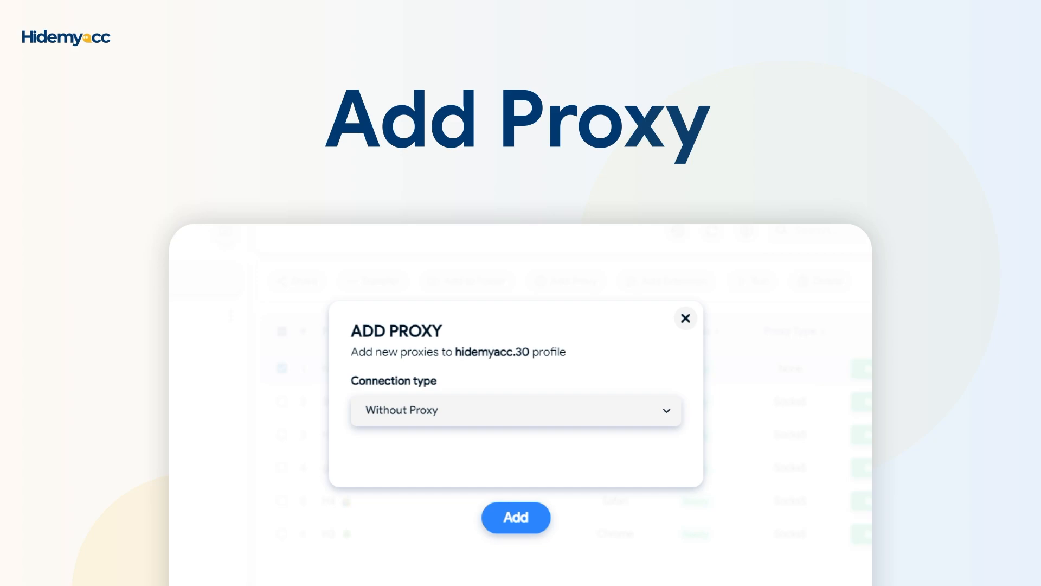
Step: Check the Hidemyacc_Pr 13 and Pr 12 profile rows to select them together
click(685, 318)
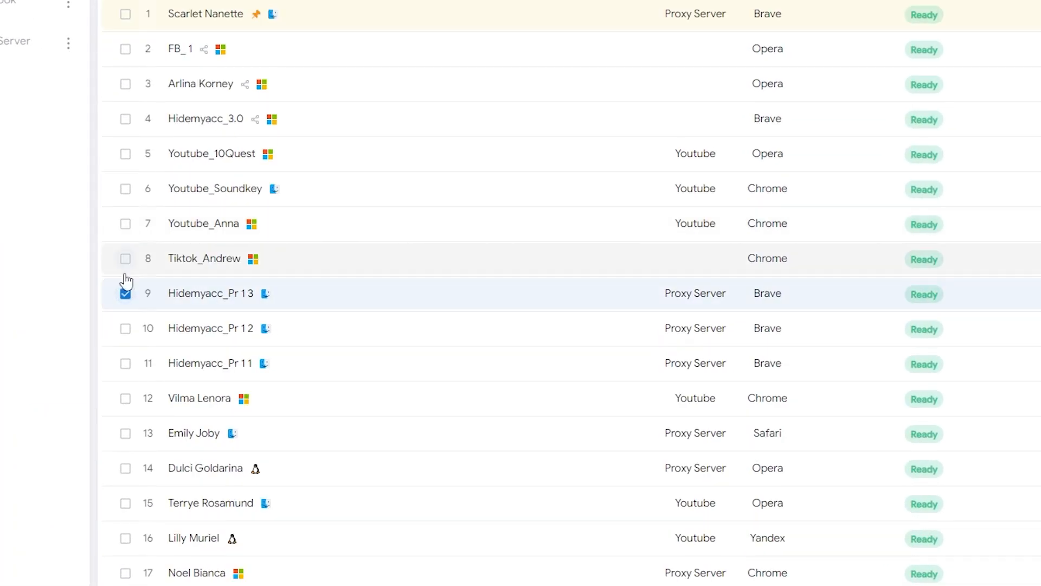
click(126, 362)
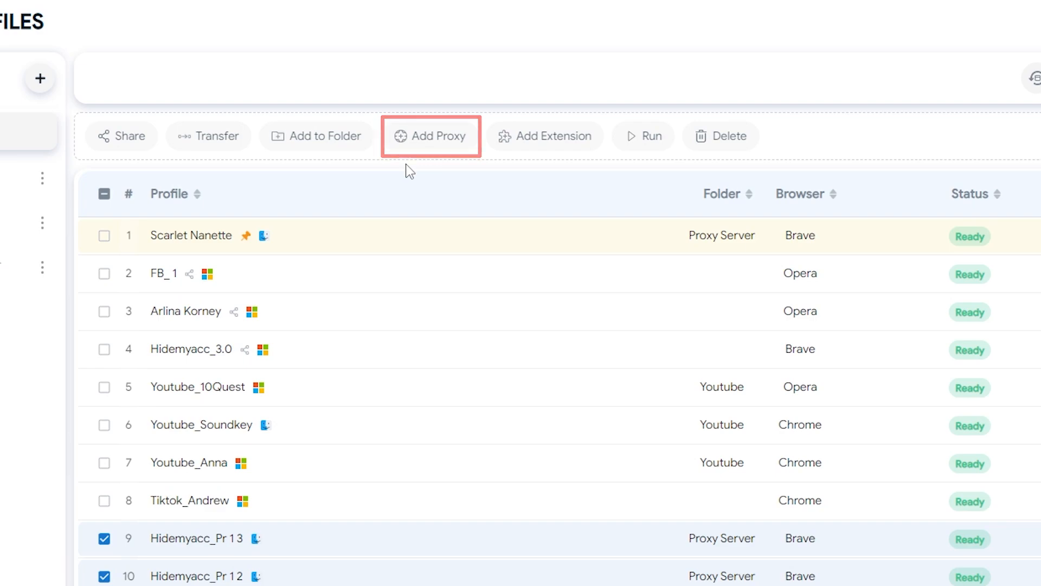
Step: Start Add Proxy for the selected profiles with Socks 5 Proxy as connection type
click(430, 136)
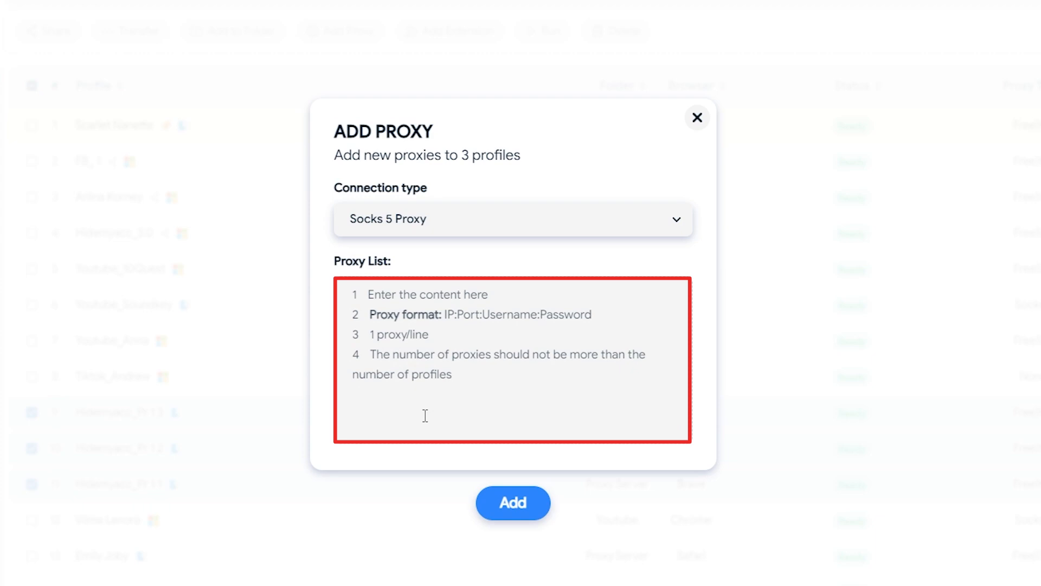
Step: Enter proxy 185.71.5.118:60971 in the Proxy List and add it to the three profiles
click(512, 359)
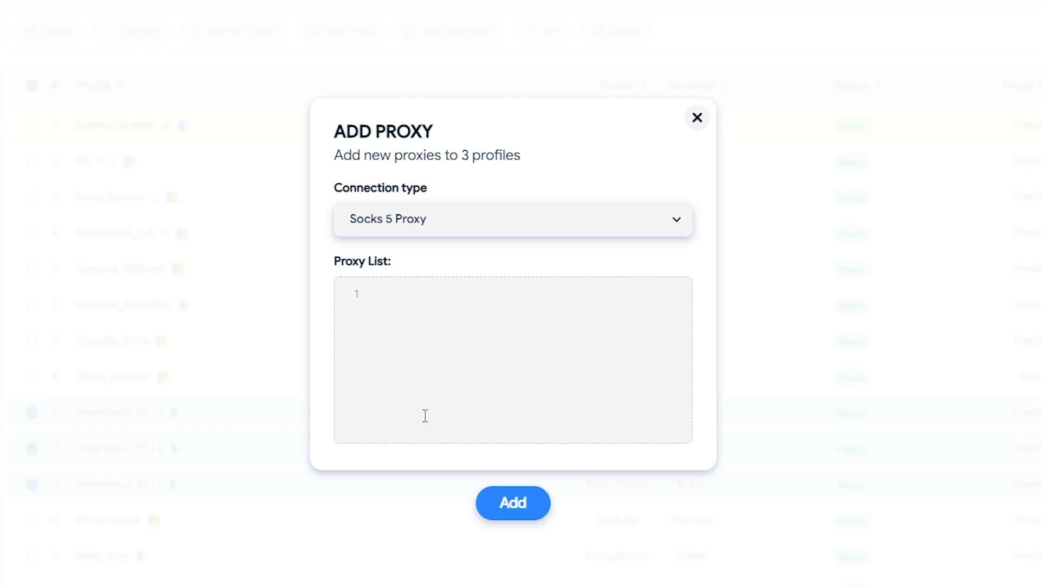
text(185.71.5.118:60971)
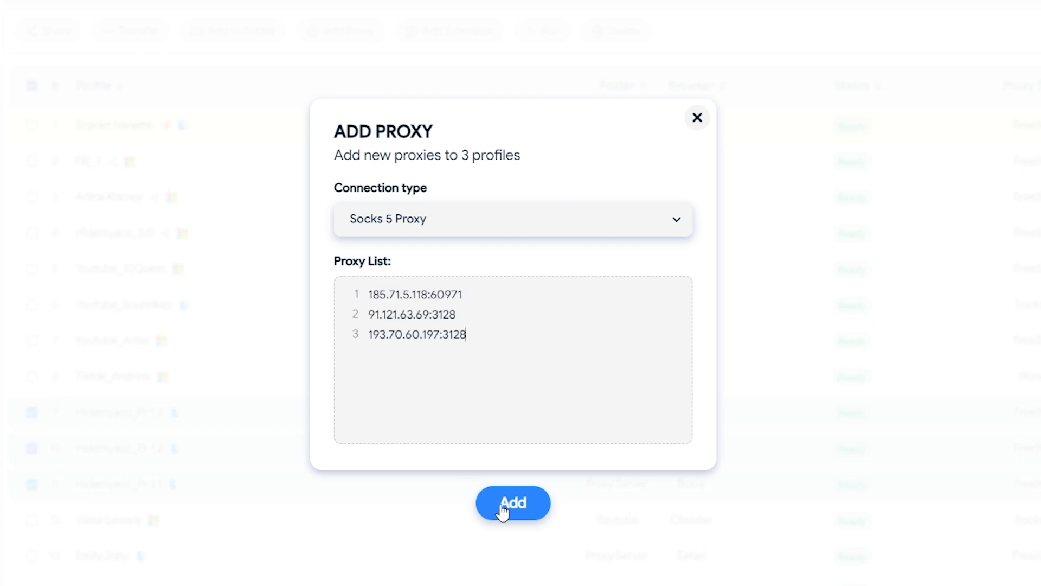
click(513, 502)
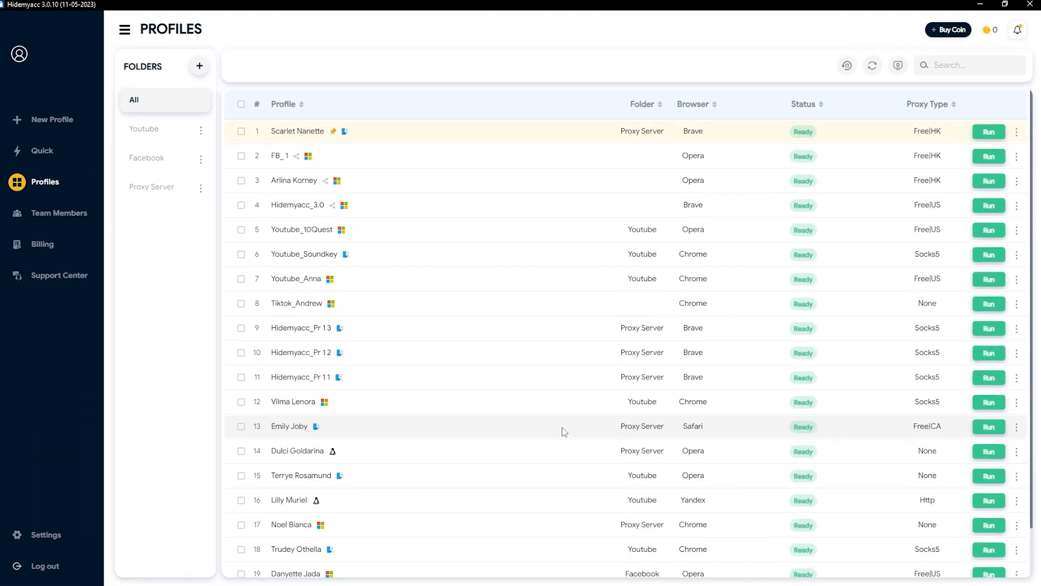